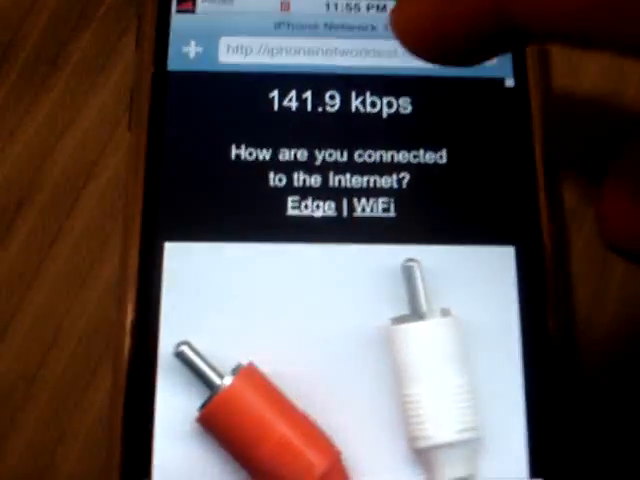
Load Google's mobile page by entering google.com in the address bar
{"action": "left_click", "coordinate": [340, 48]}
{"action": "type", "text": "g"}
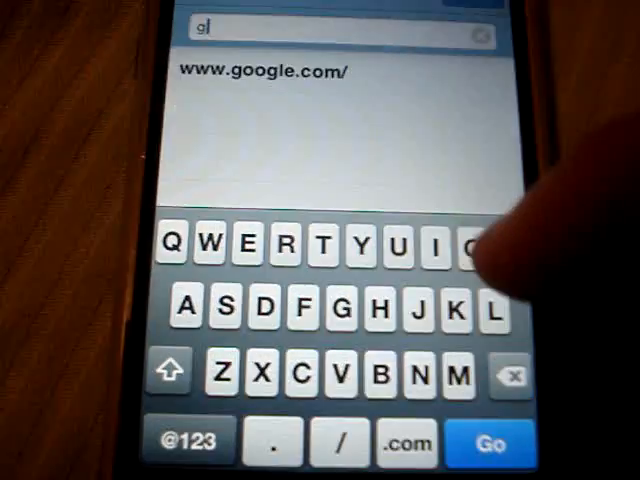
{"action": "type", "text": "oogle.com/m"}
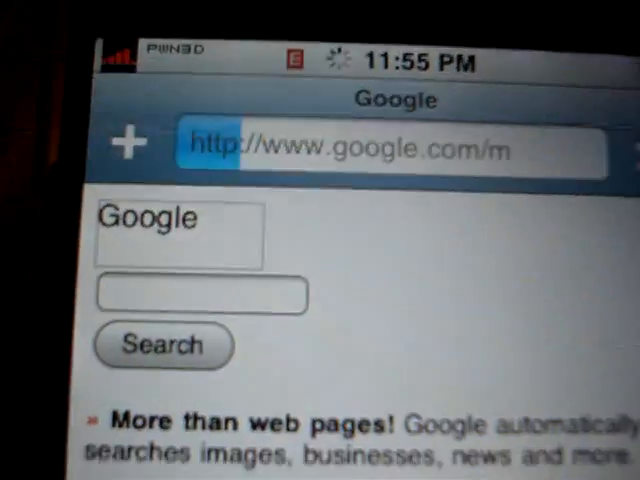
{"action": "scroll", "scroll_direction": "down", "scroll_amount": 3}
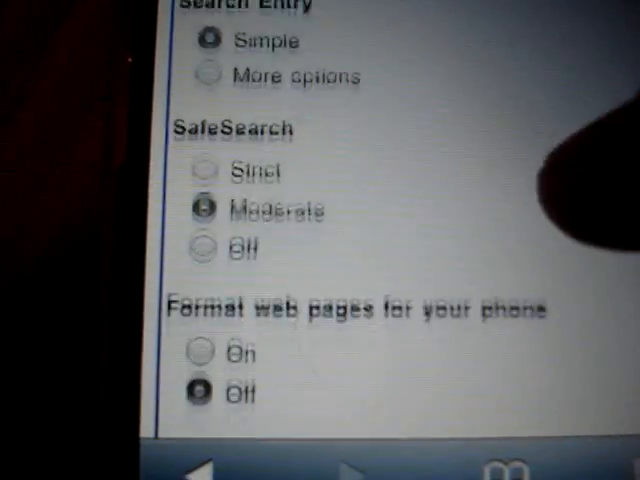
{"action": "scroll", "scroll_direction": "down", "scroll_amount": 3}
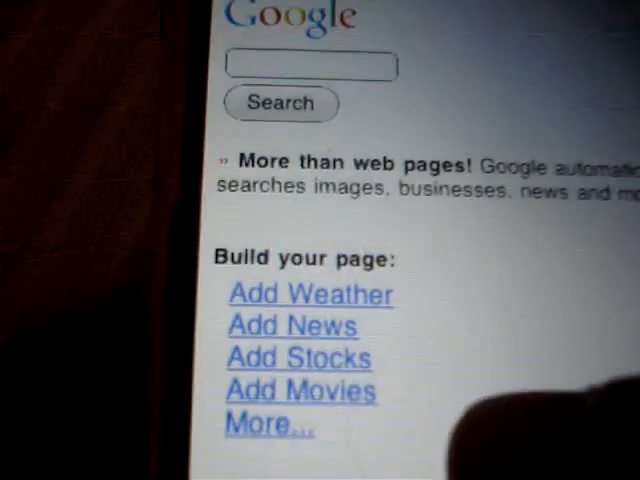
{"action": "scroll", "scroll_direction": "down", "scroll_amount": 3}
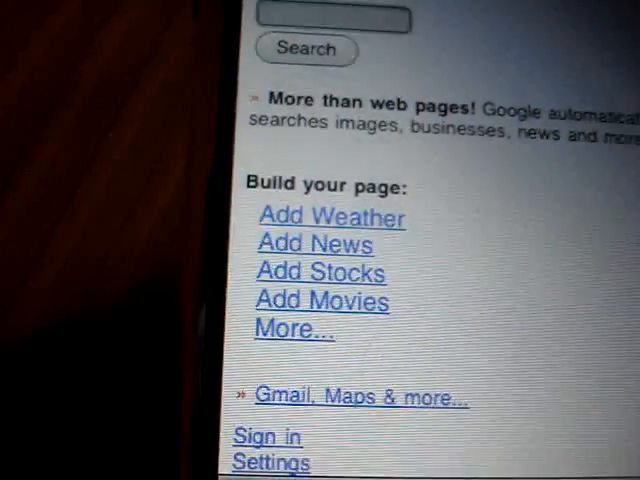
Search Google for iphonenetworktest.com from the mobile search box
{"action": "left_click", "coordinate": [332, 18]}
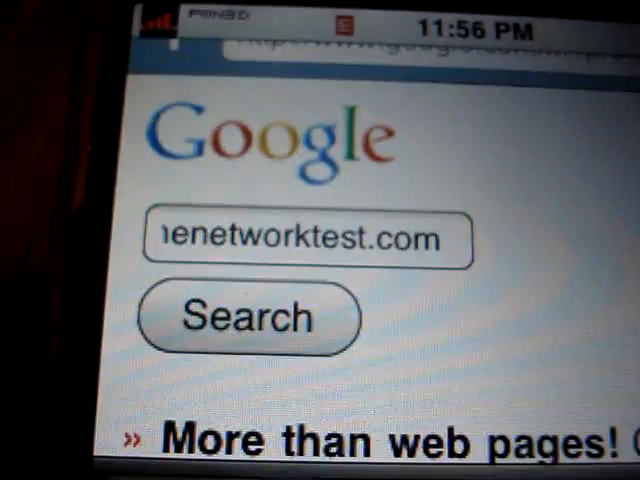
{"action": "scroll", "scroll_direction": "down", "scroll_amount": 3}
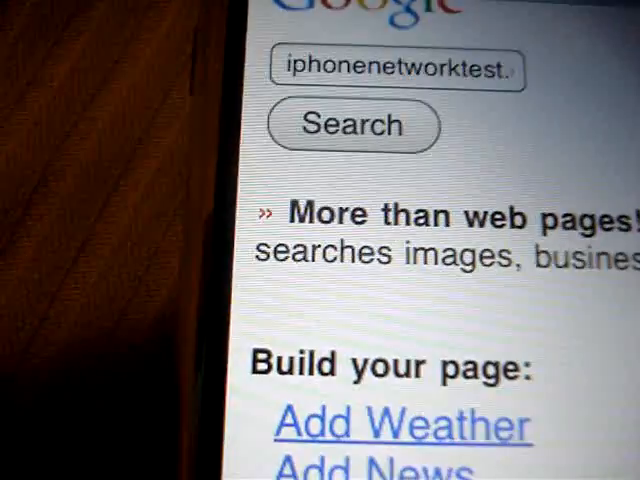
{"action": "left_click", "coordinate": [352, 126]}
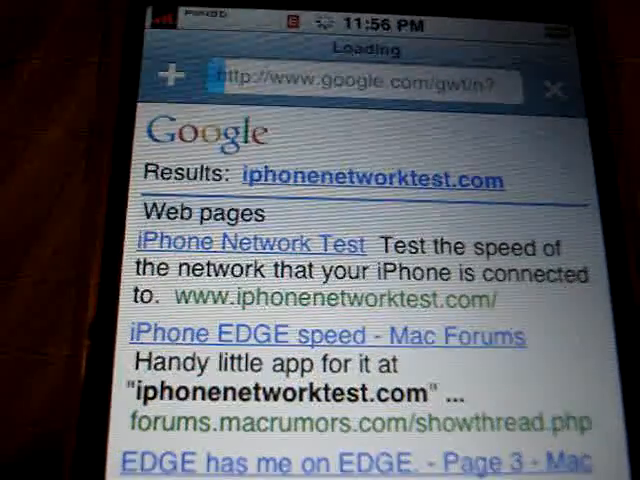
Load the iPhone Network Test result via Google's transcoder, showing 699.6 kbps and Not an iPhone
{"action": "left_click", "coordinate": [252, 244]}
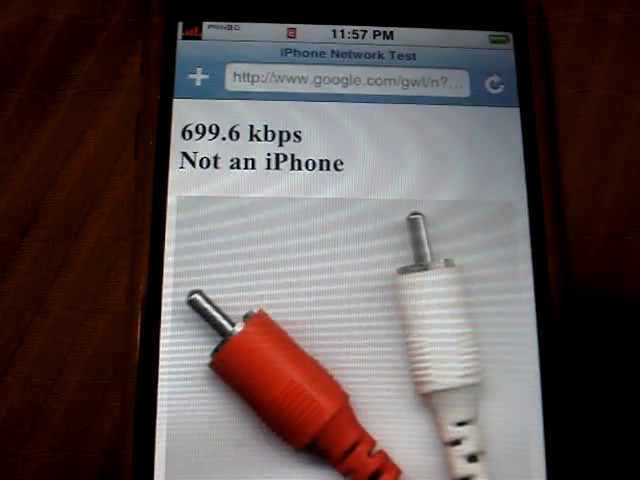
{"action": "scroll", "scroll_direction": "down", "scroll_amount": 3}
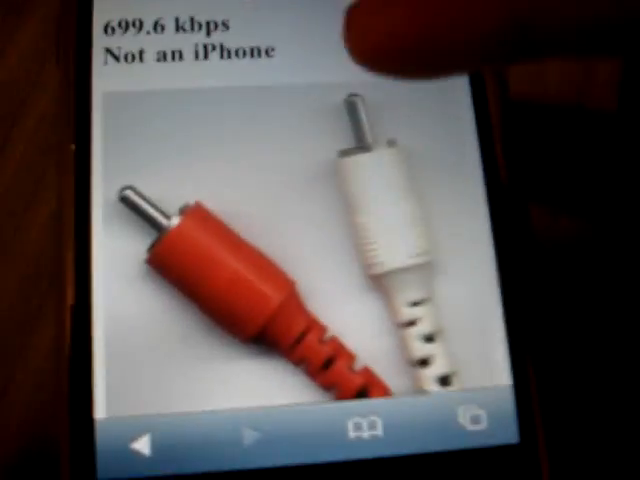